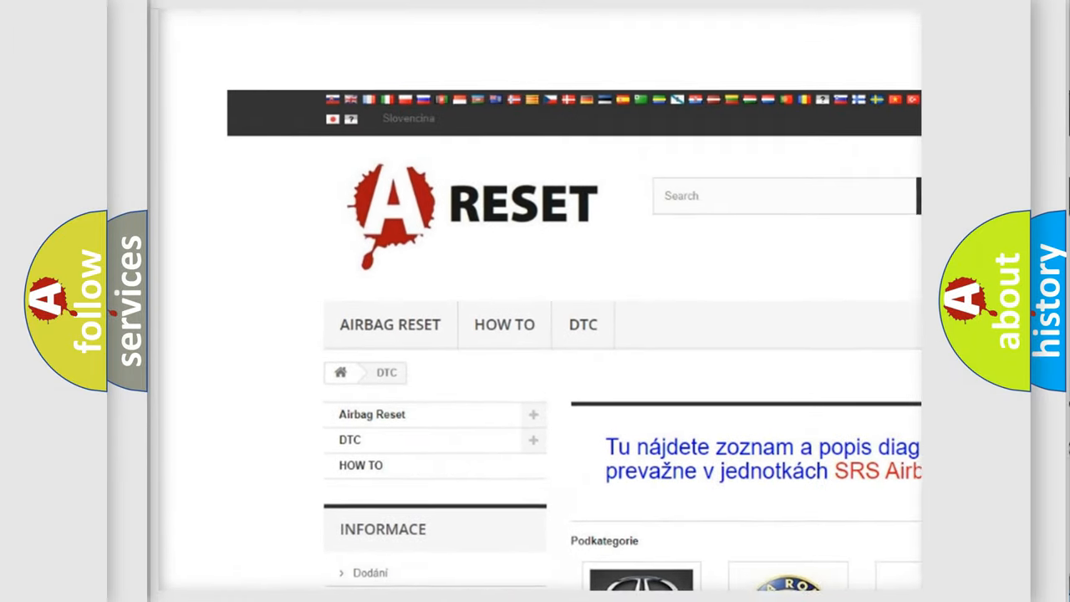
{"action": "scroll", "scroll_direction": "down", "scroll_amount": 3}
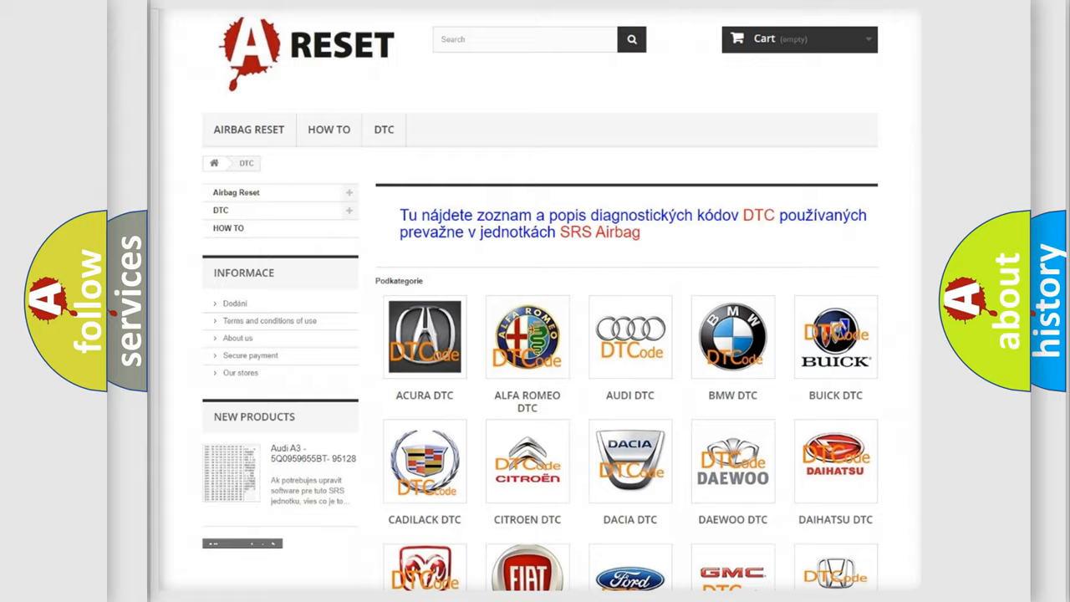
{"action": "scroll", "scroll_direction": "down", "scroll_amount": 3}
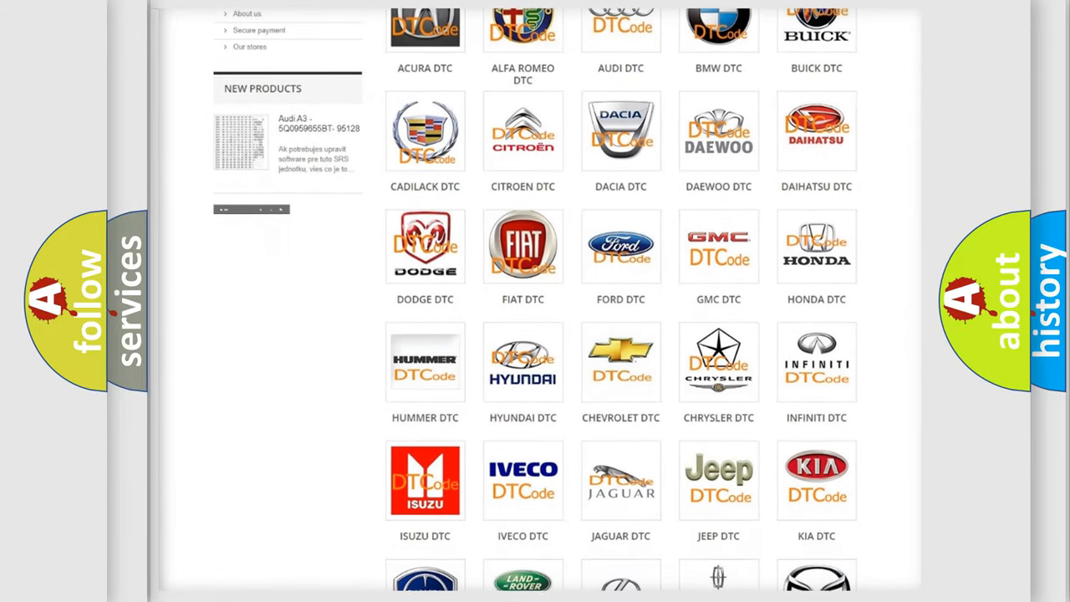